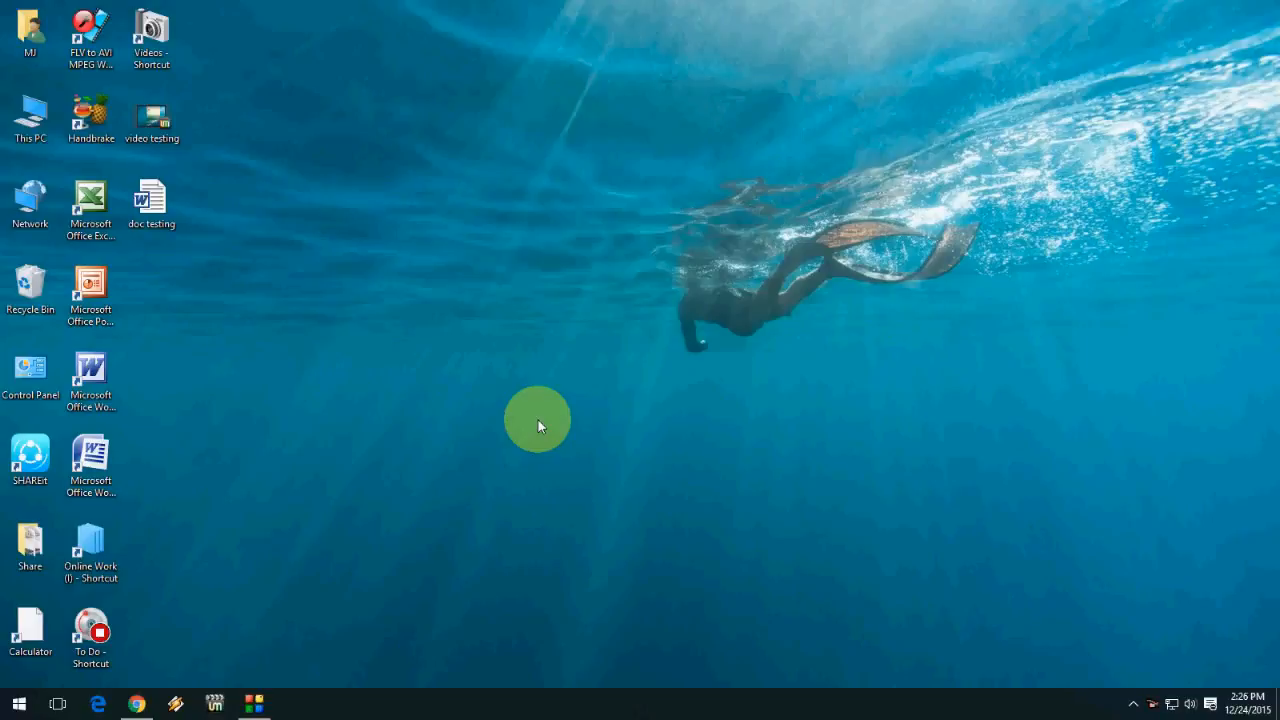
mouse_move(624, 350)
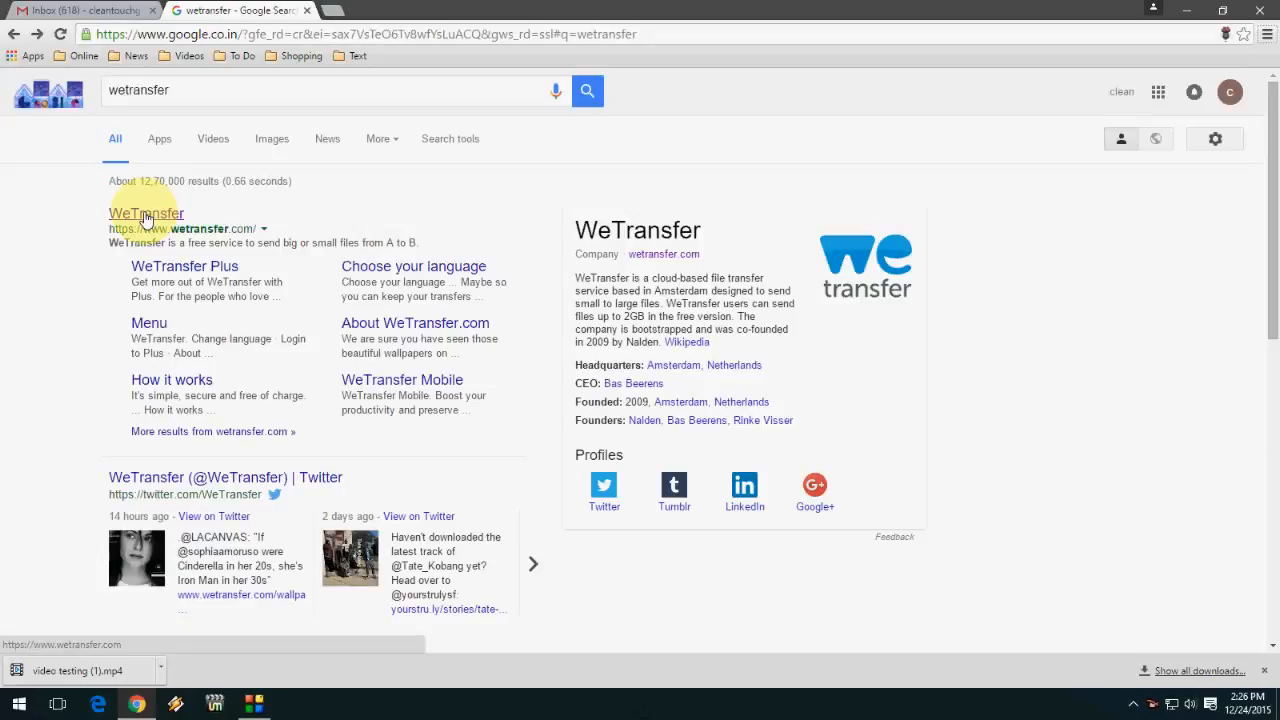
Add video testing.mp4 from the Desktop to a new WeTransfer transfer
left_click(144, 212)
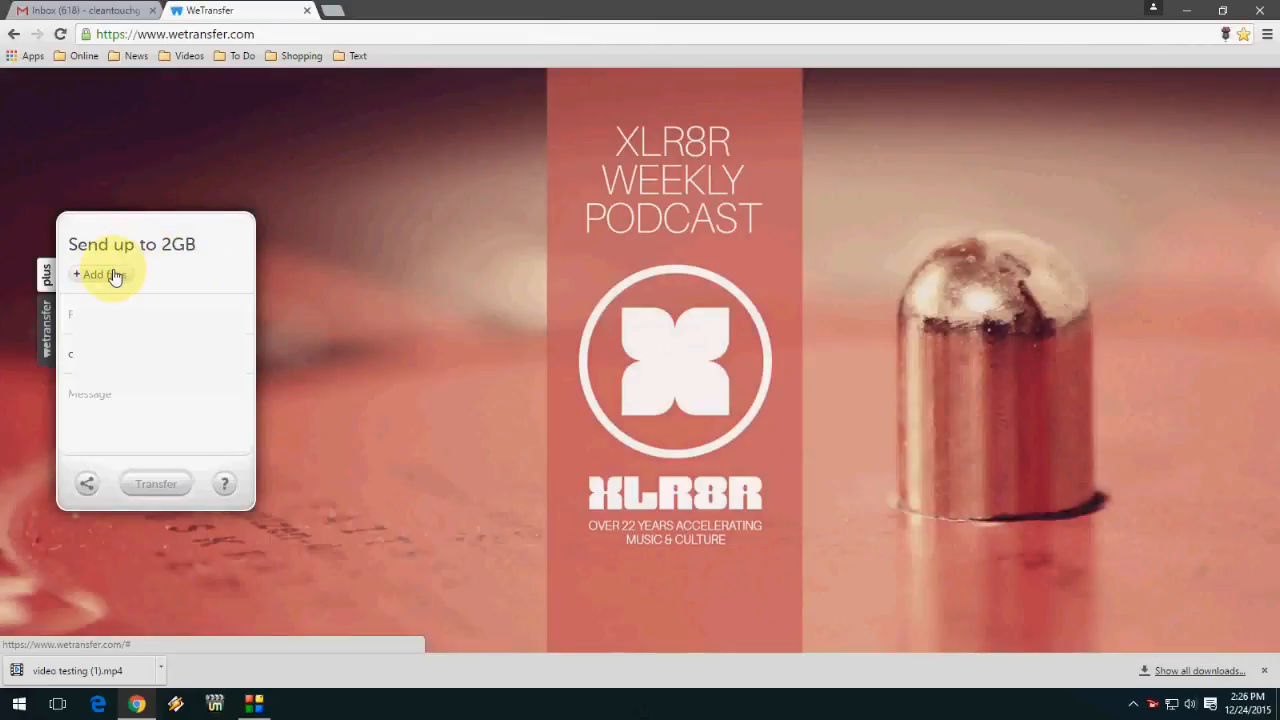
left_click(100, 276)
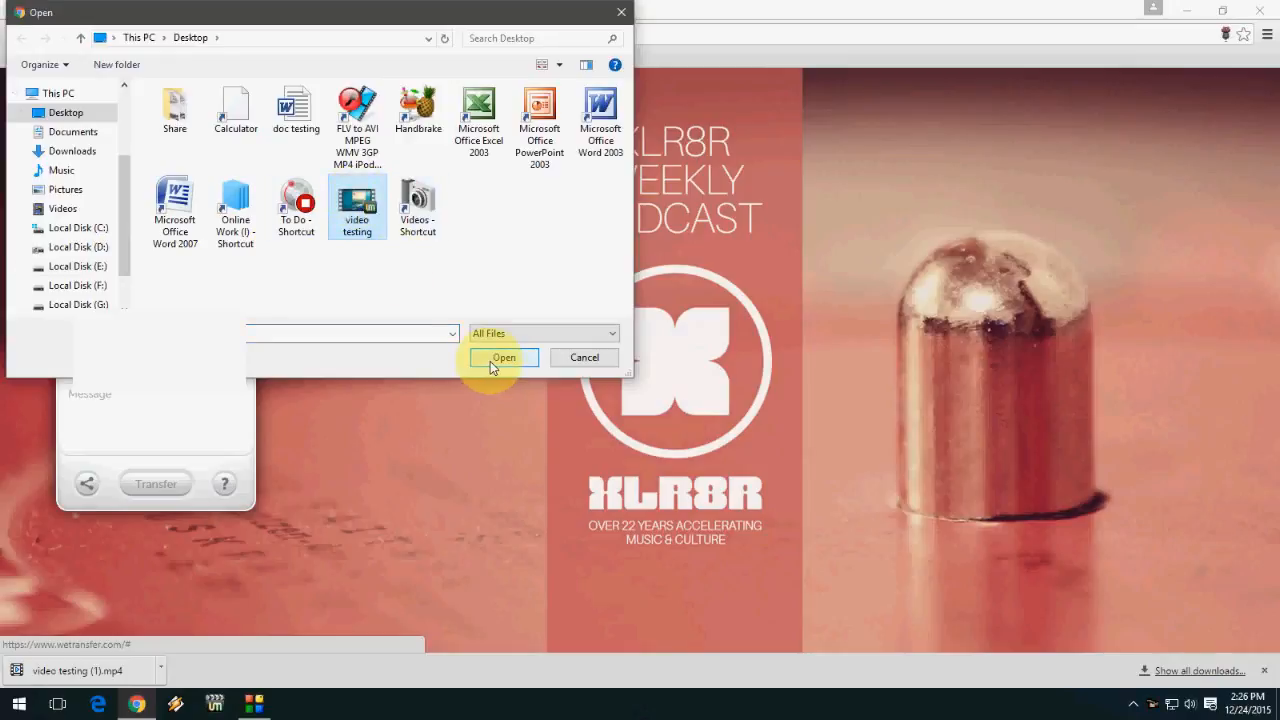
left_click(504, 356)
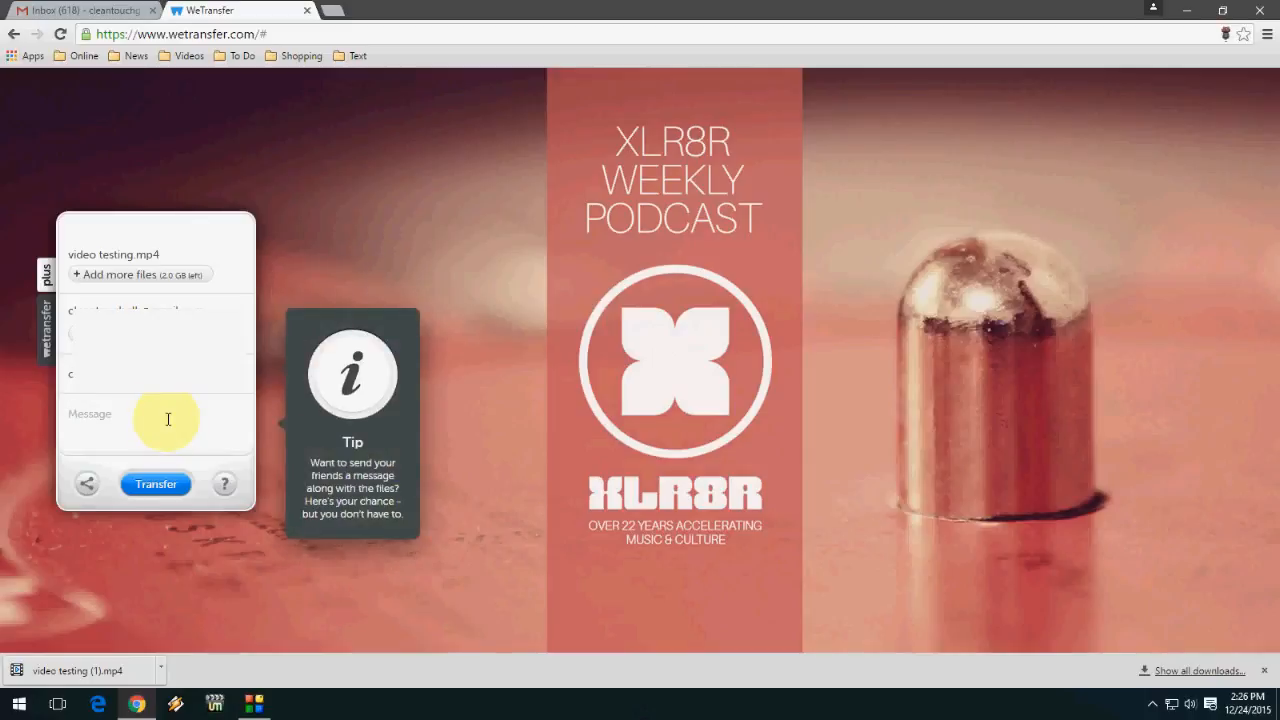
Send the transfer with the message 'Testing file' and let it complete
type("Testing file")
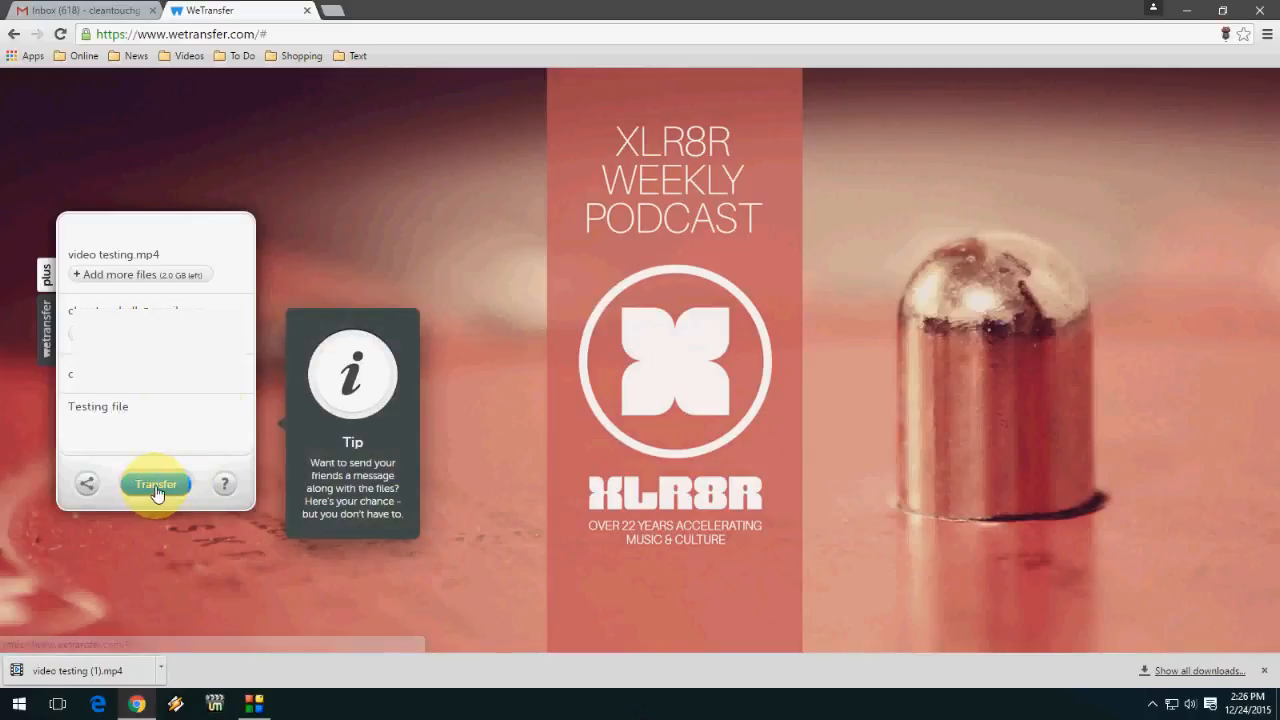
left_click(156, 484)
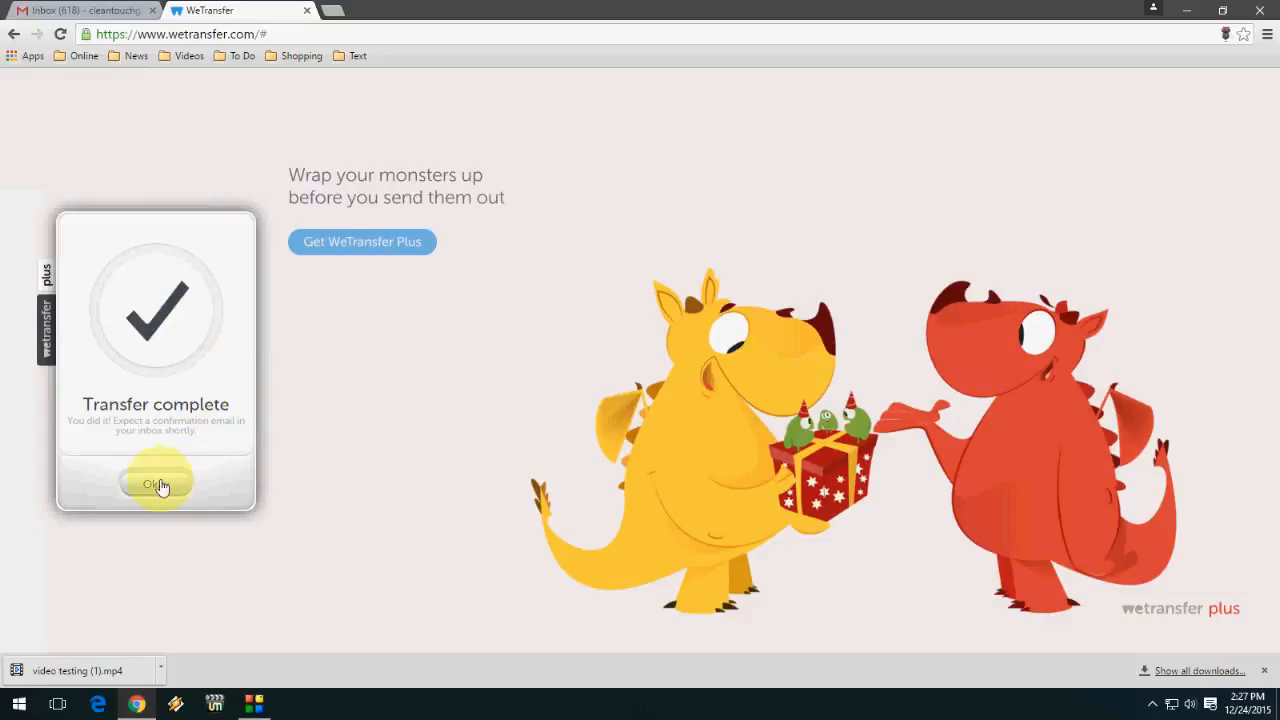
Dismiss the completion panel and follow the Download link in WeTransfer's Gmail confirmation email
left_click(156, 486)
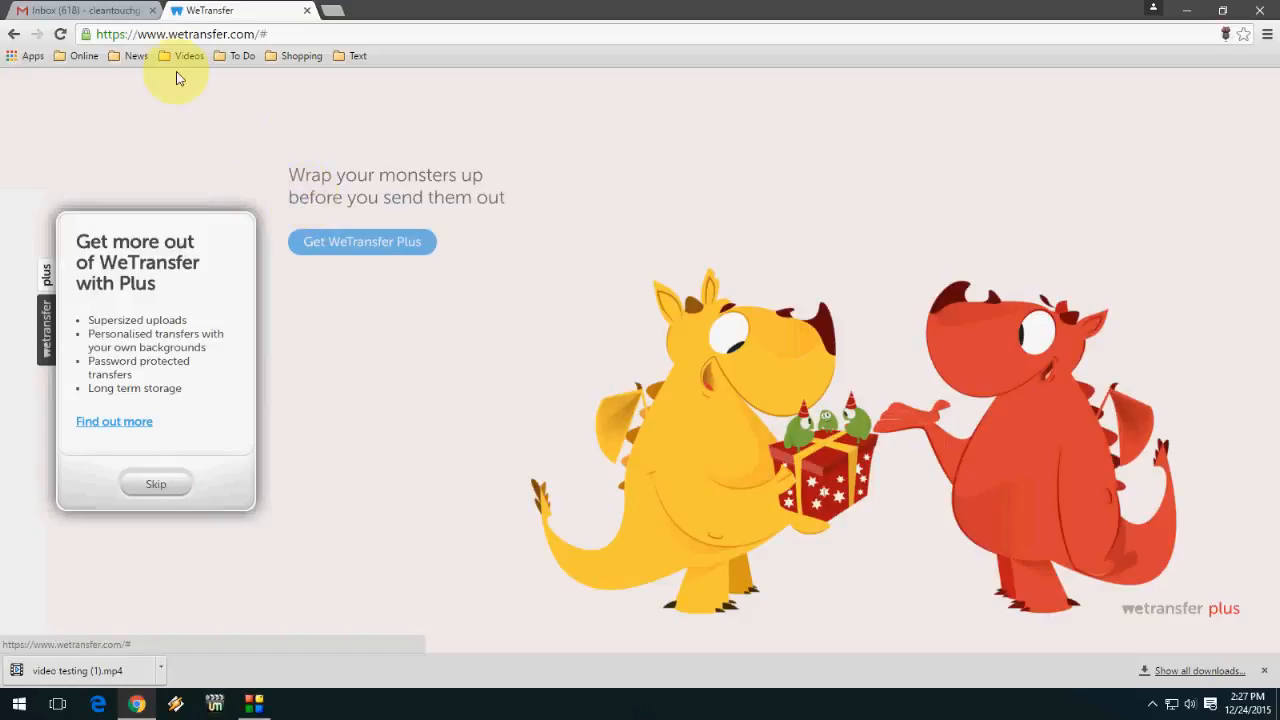
left_click(80, 12)
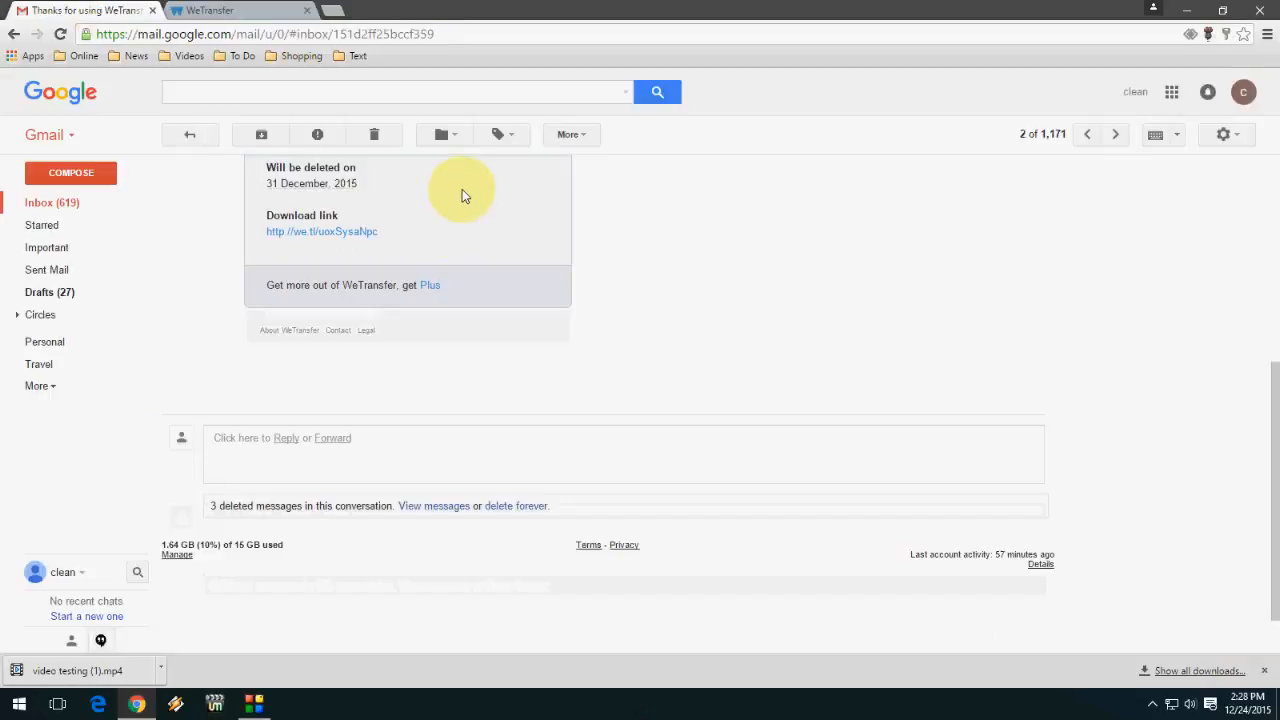
mouse_move(374, 210)
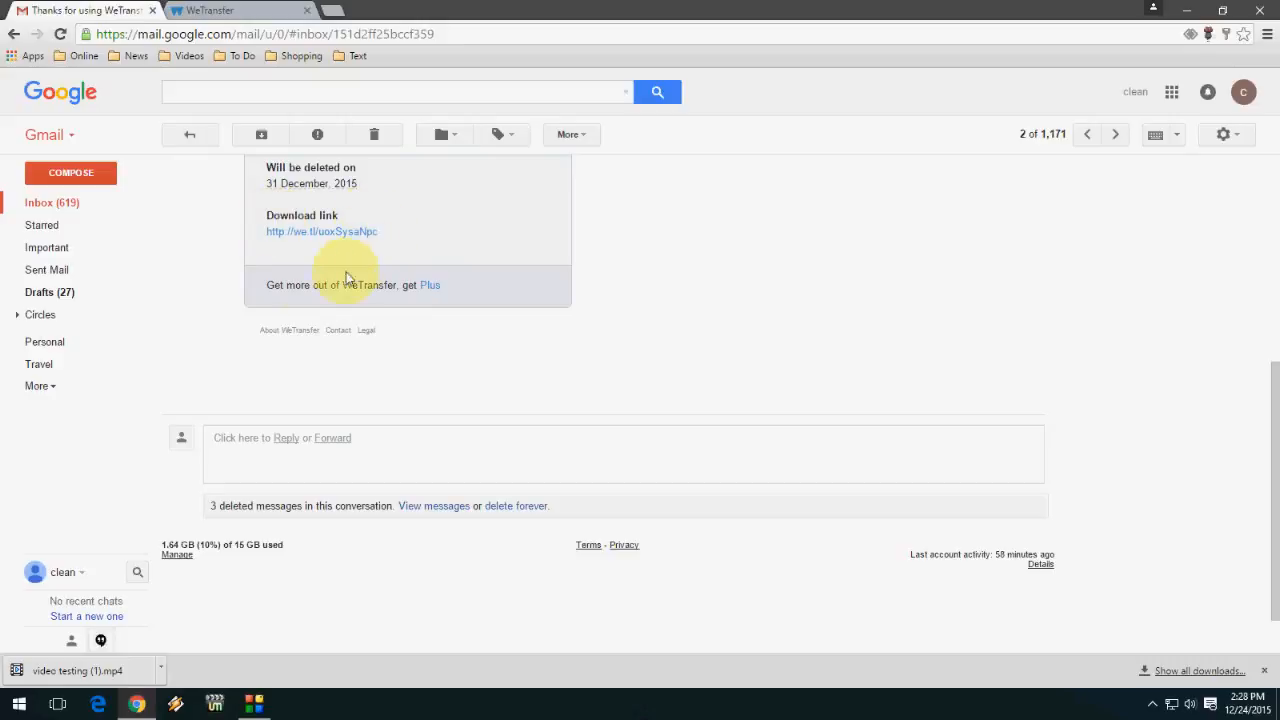
mouse_move(340, 232)
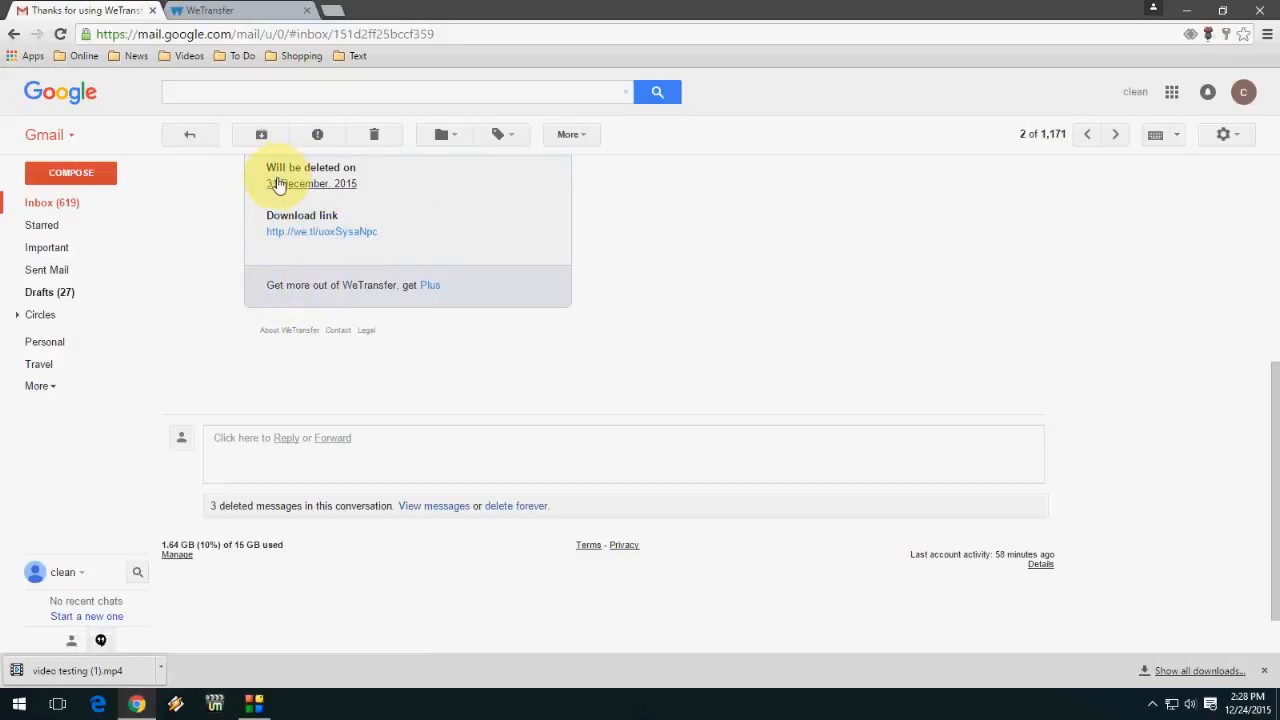
mouse_move(268, 192)
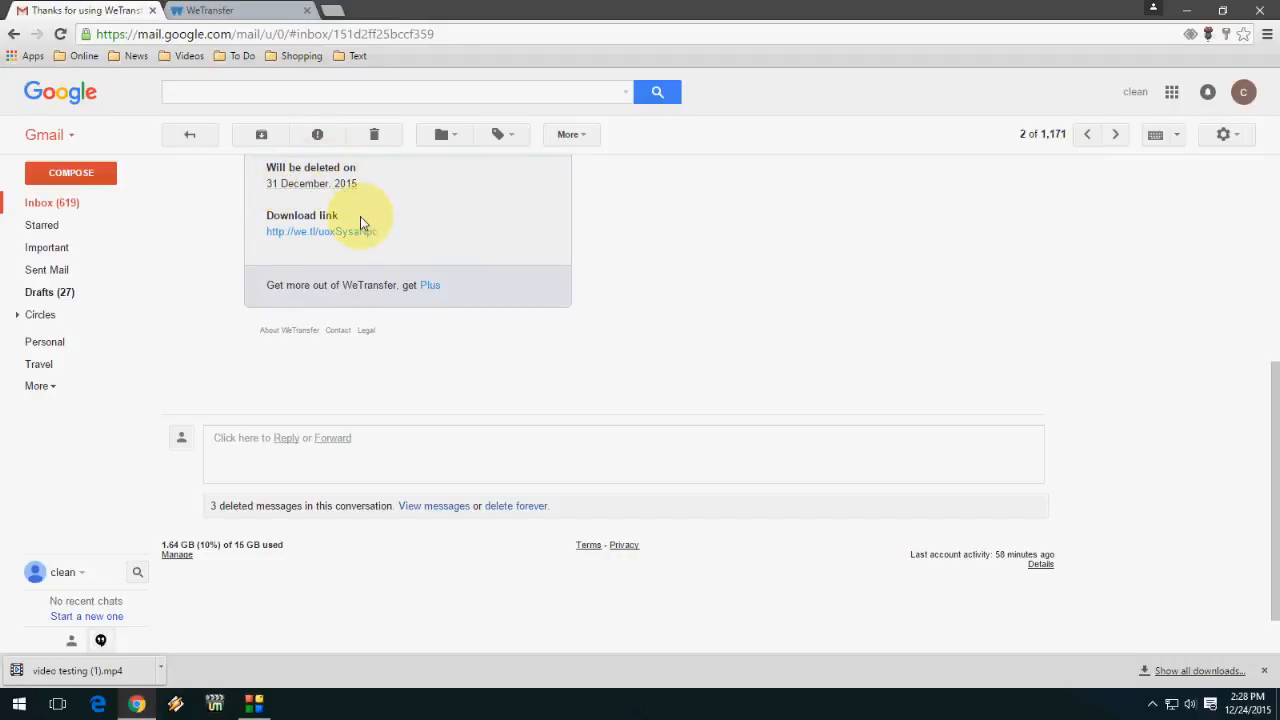
mouse_move(382, 218)
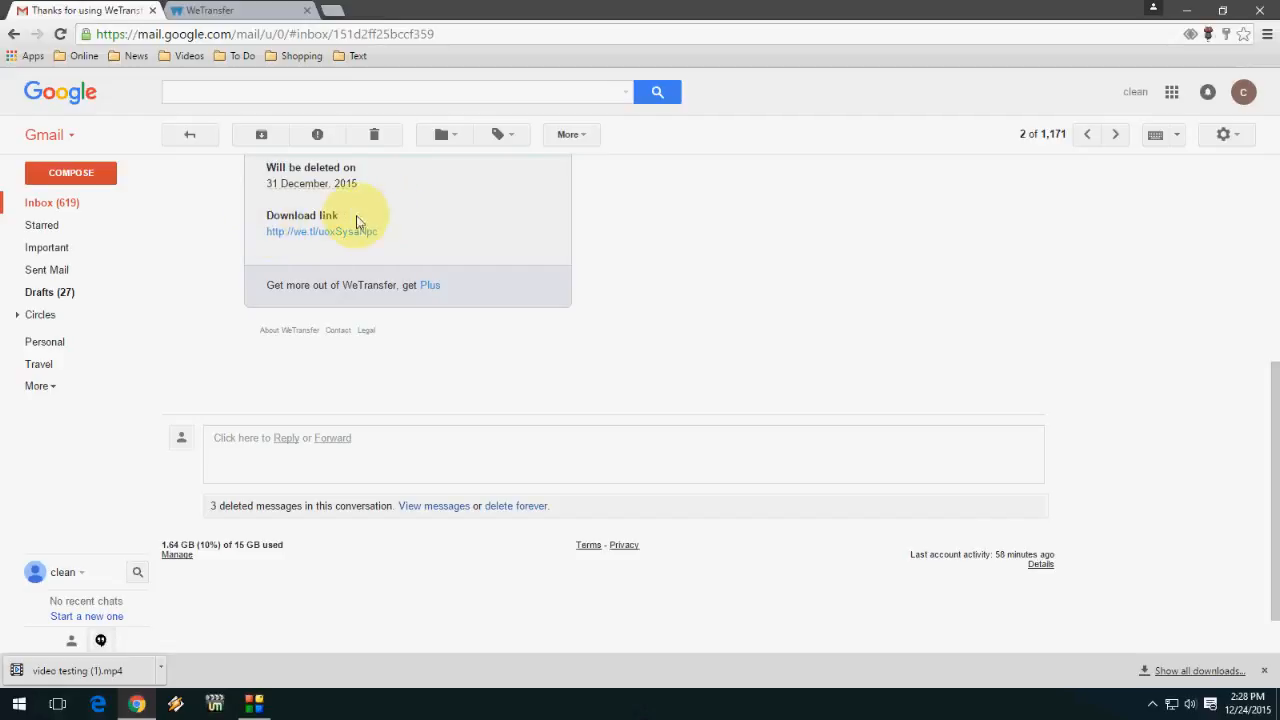
left_click(322, 236)
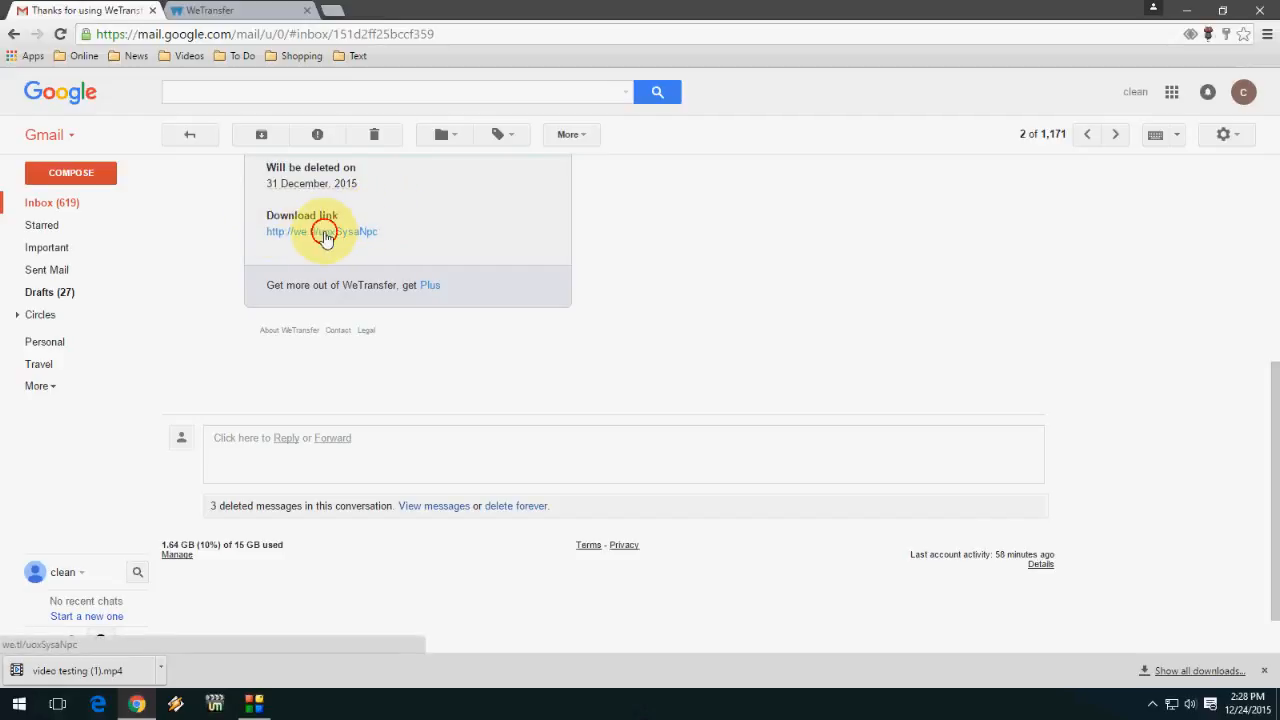
Start downloading video testing.mp4 from the transfer's 'We're ready' download page
left_click(322, 232)
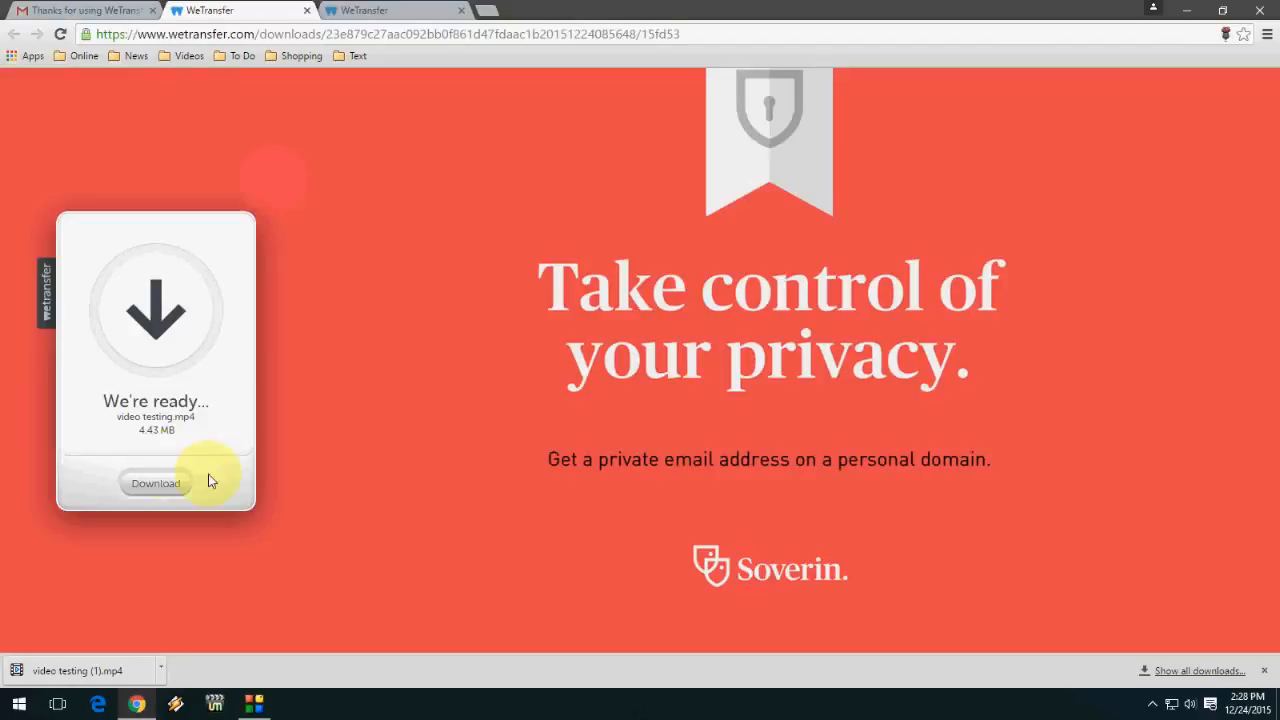
left_click(156, 482)
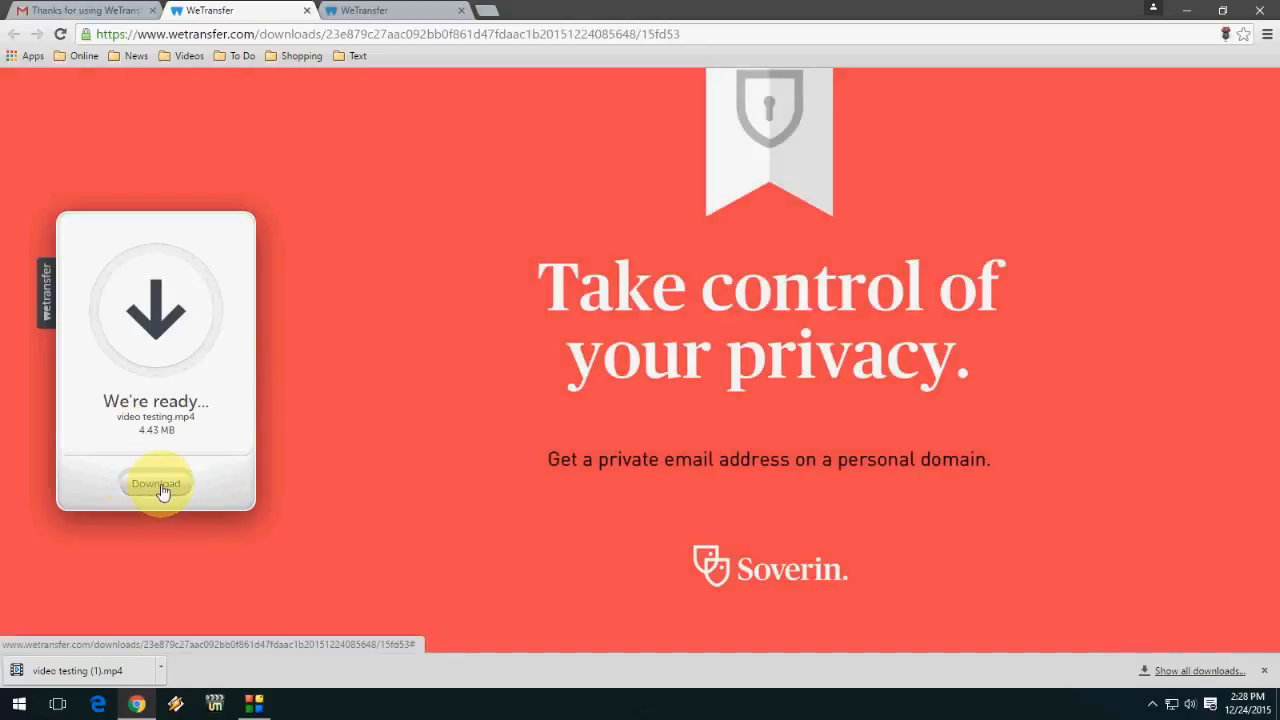
left_click(156, 482)
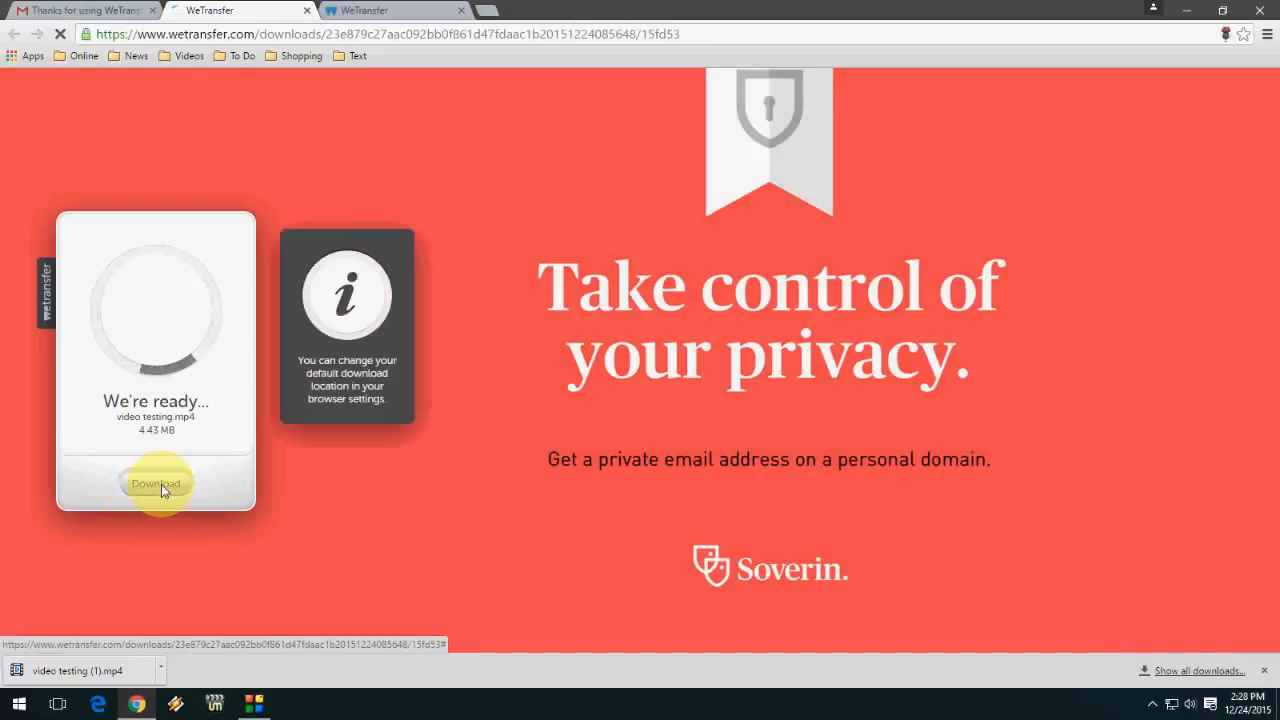
left_click(156, 482)
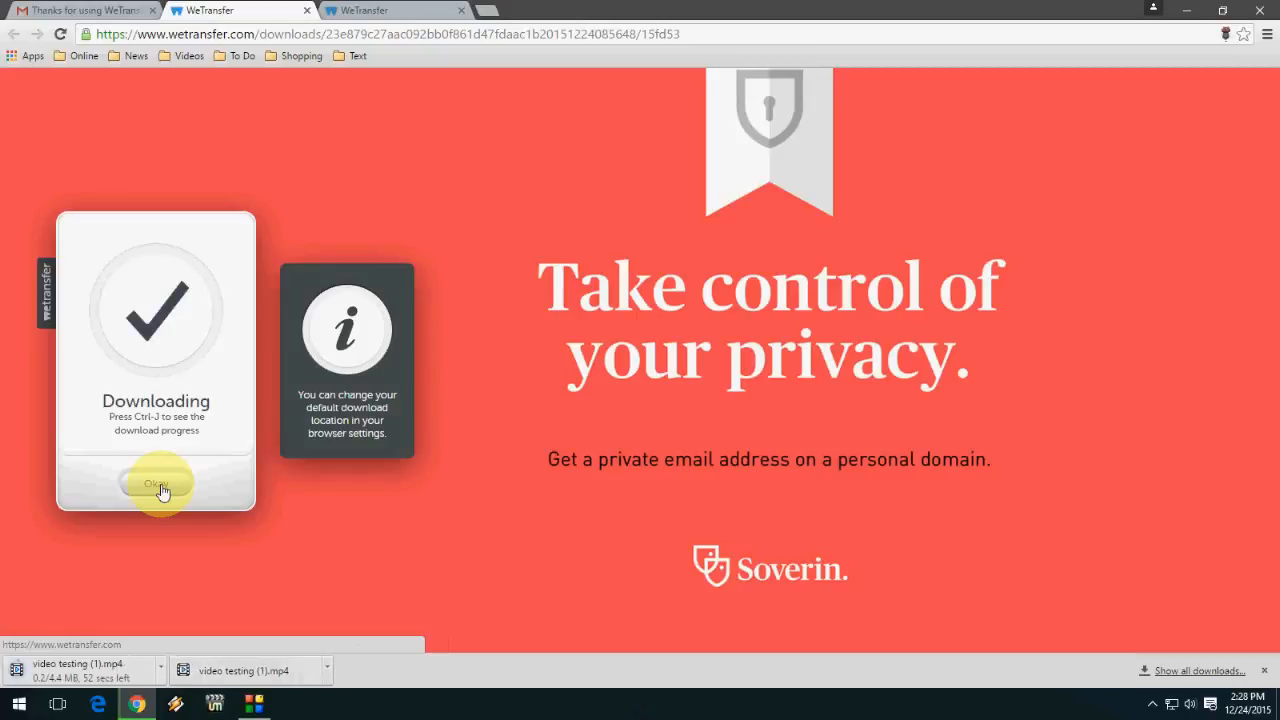